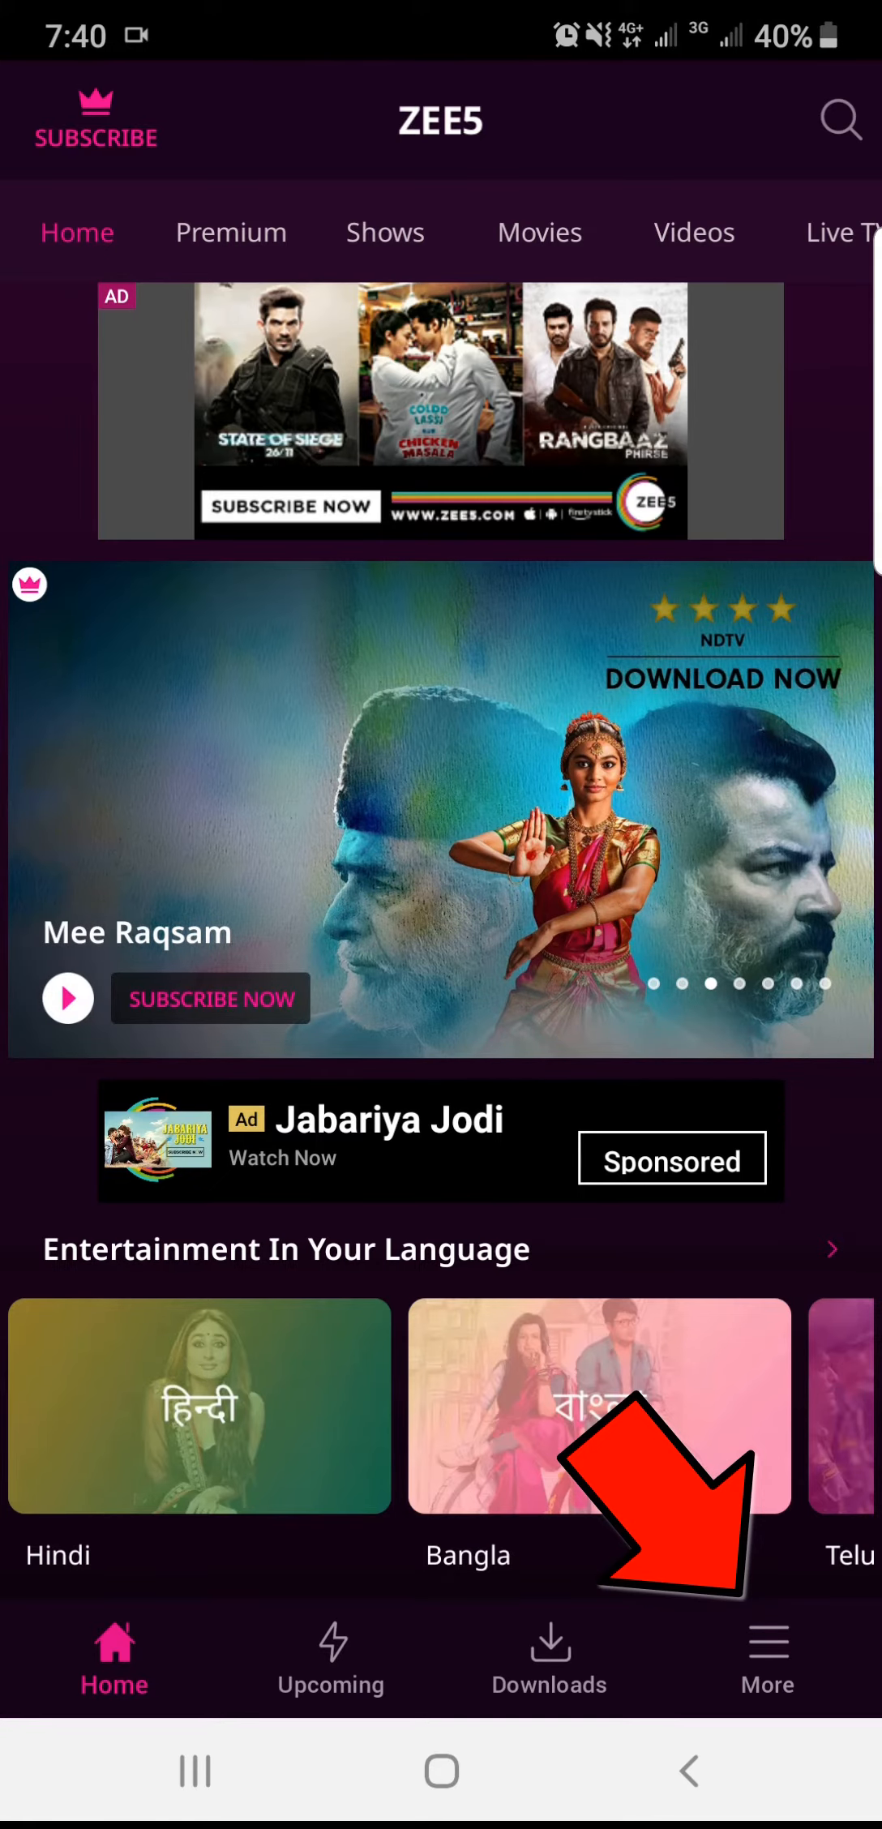
# - Open the More menu from the bottom navigation bar
pyautogui.click(767, 1657)
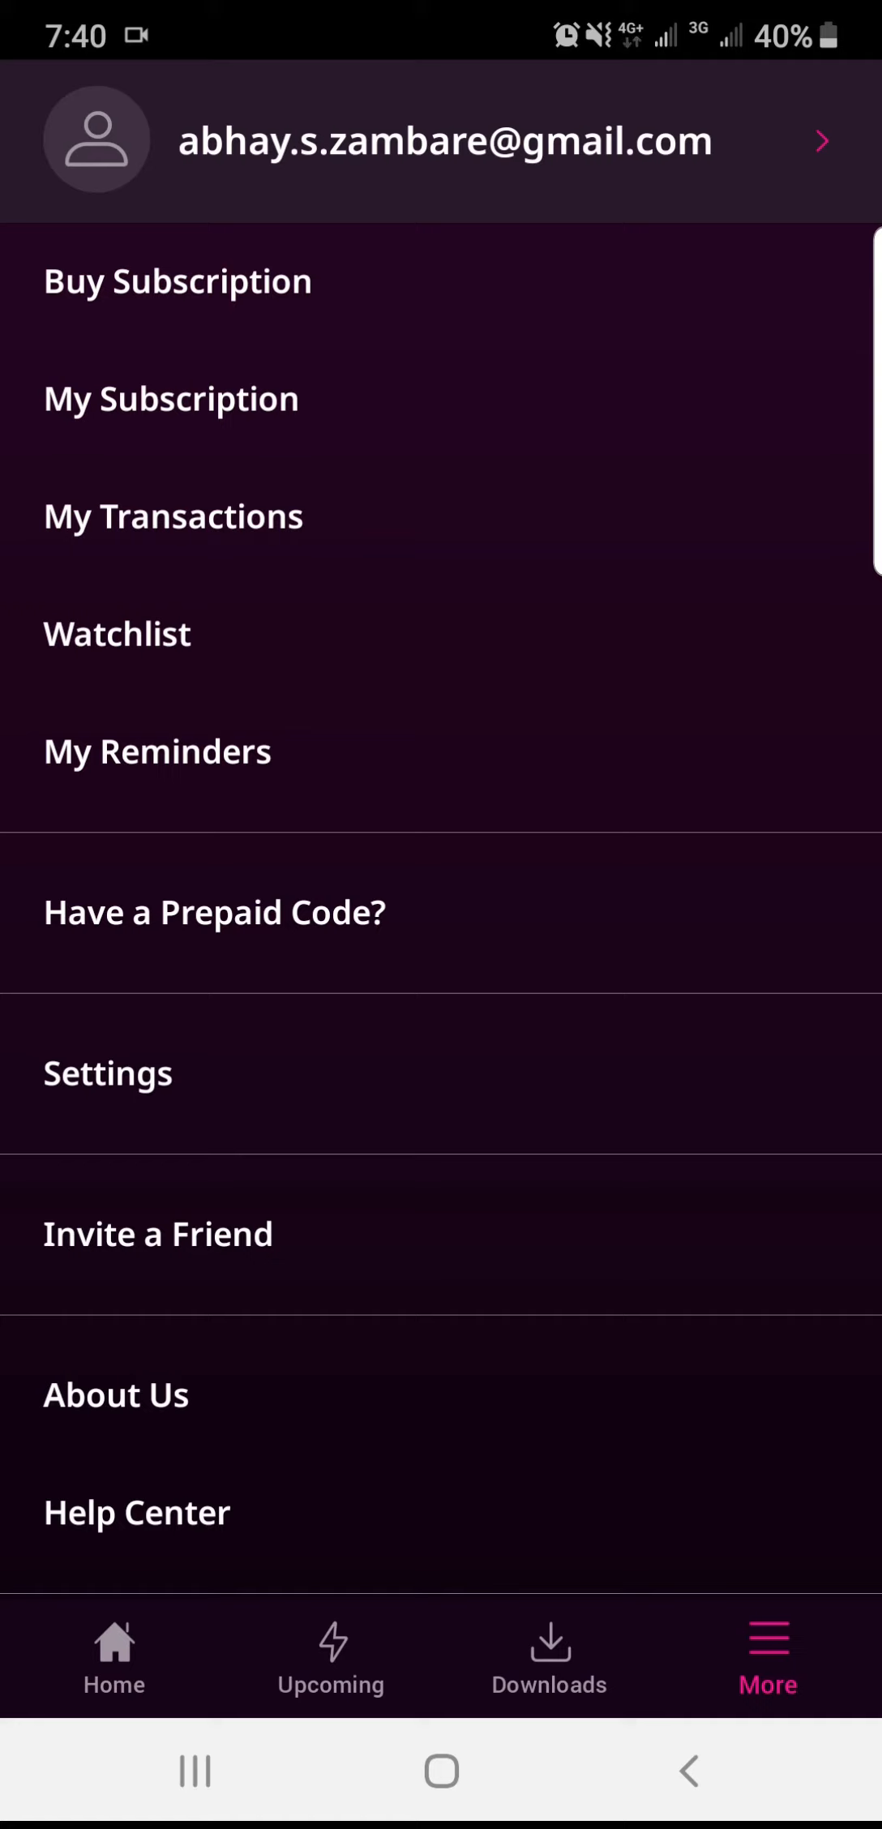
# - Open Settings and reach the Video Streaming quality options, currently Auto
pyautogui.click(107, 1072)
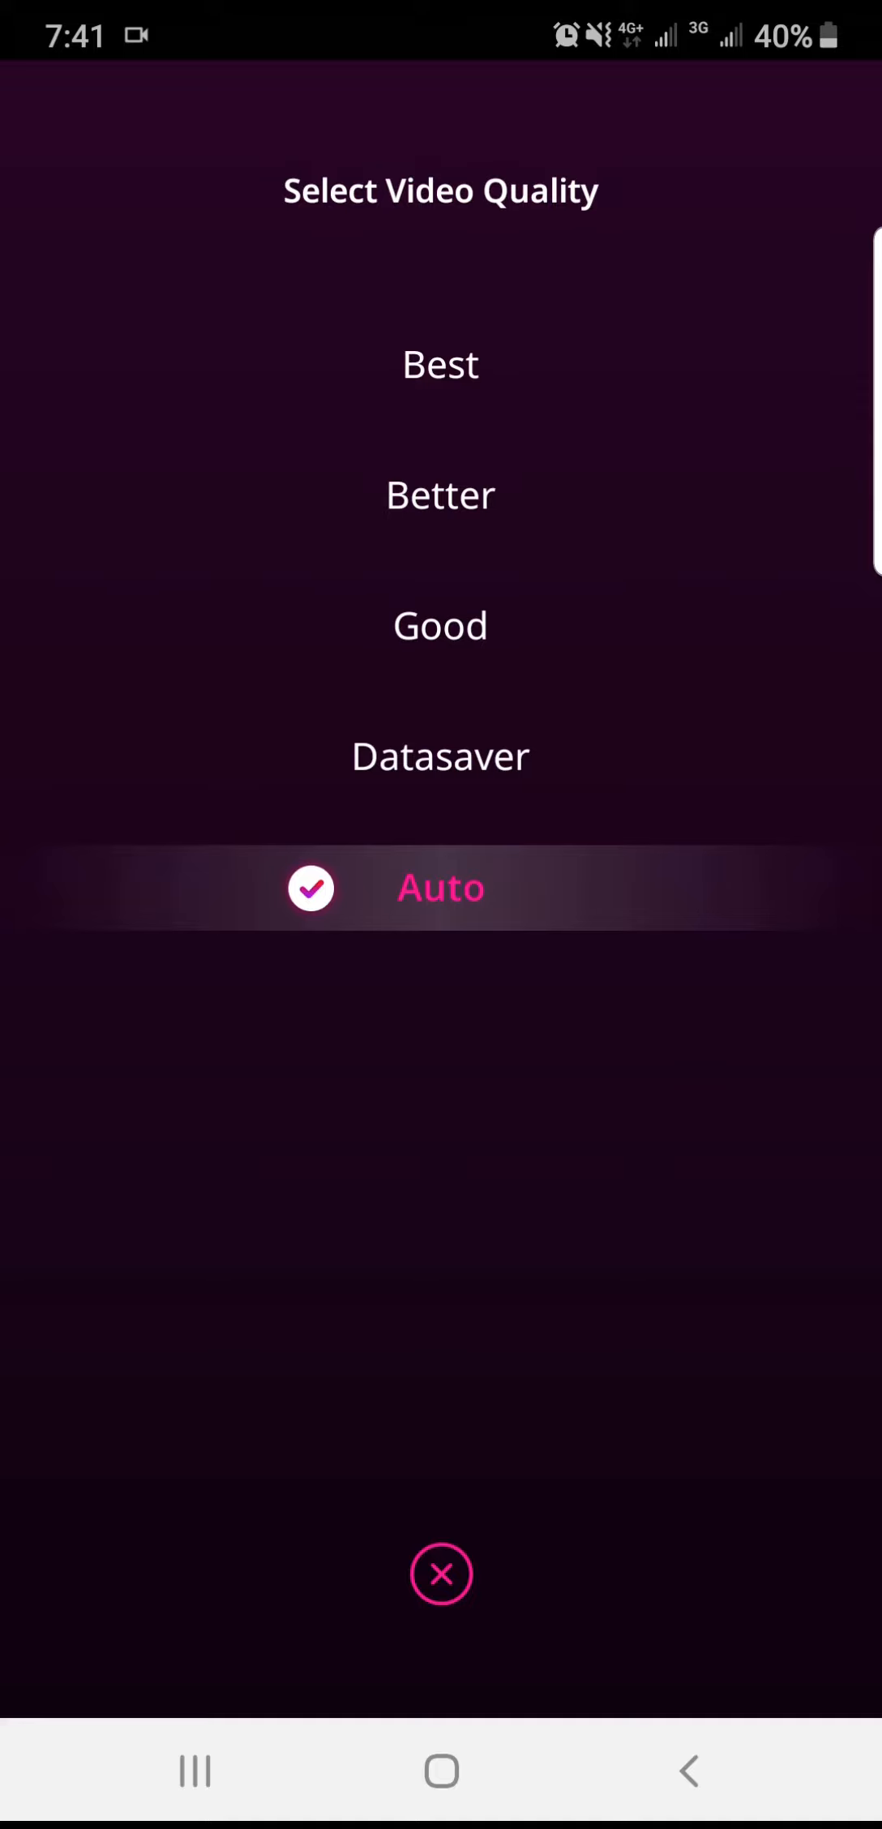
# - Choose Best video quality and switch on Stream over WiFi only
pyautogui.click(440, 363)
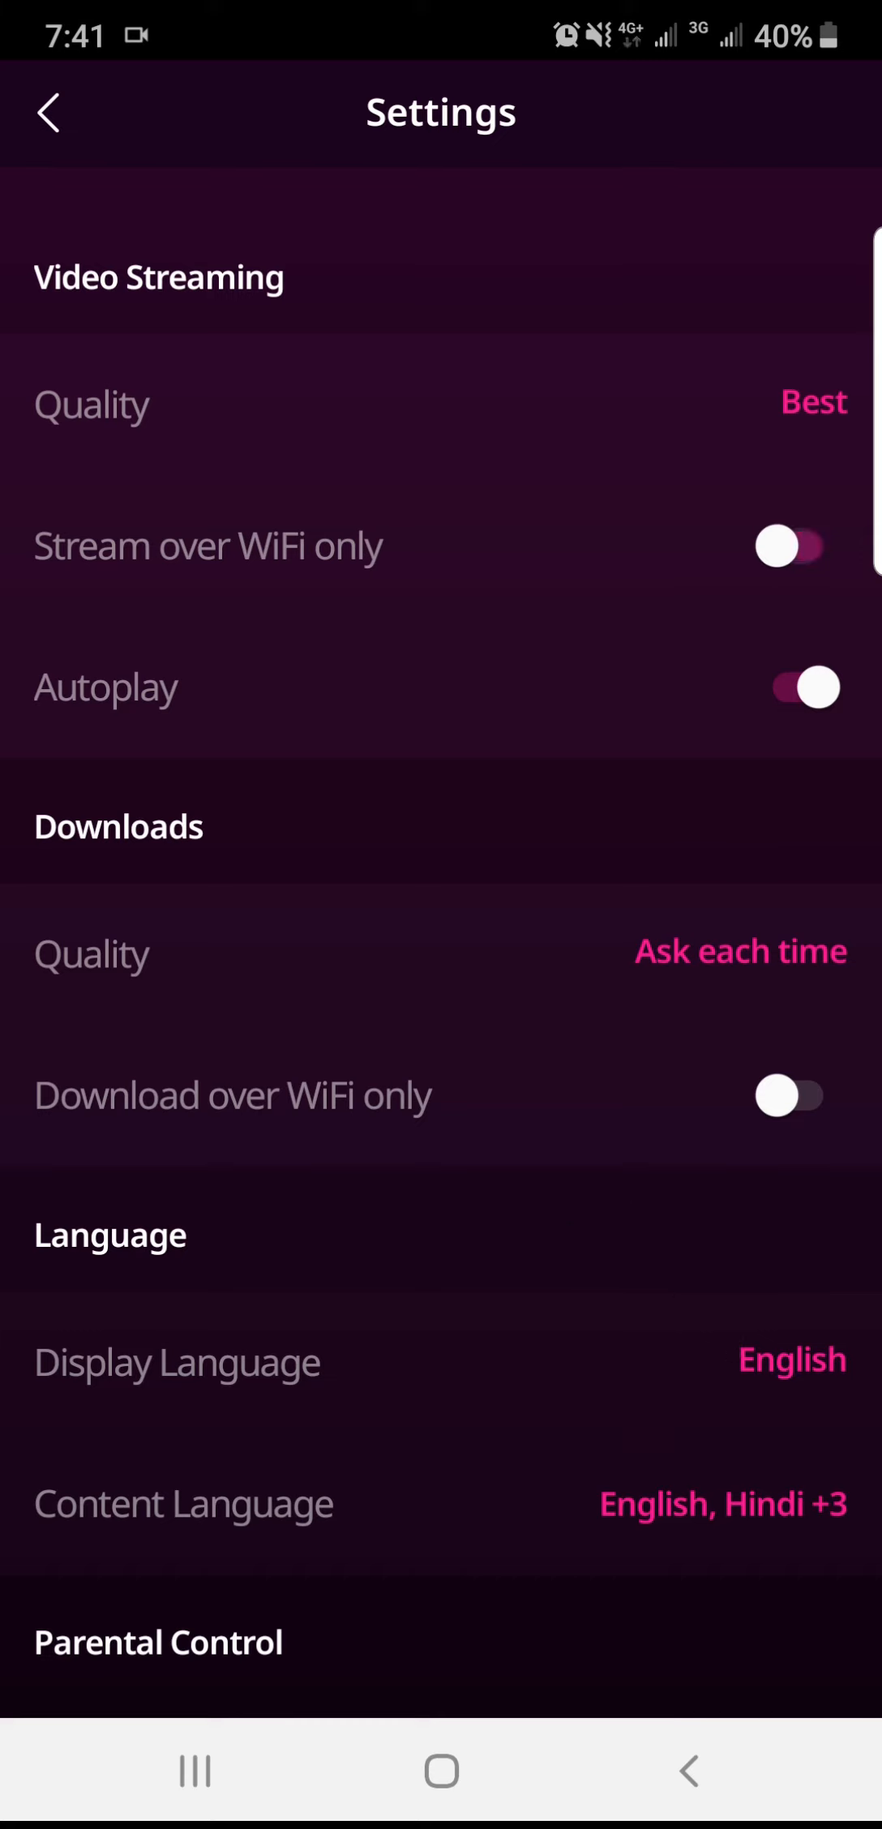
pyautogui.click(797, 545)
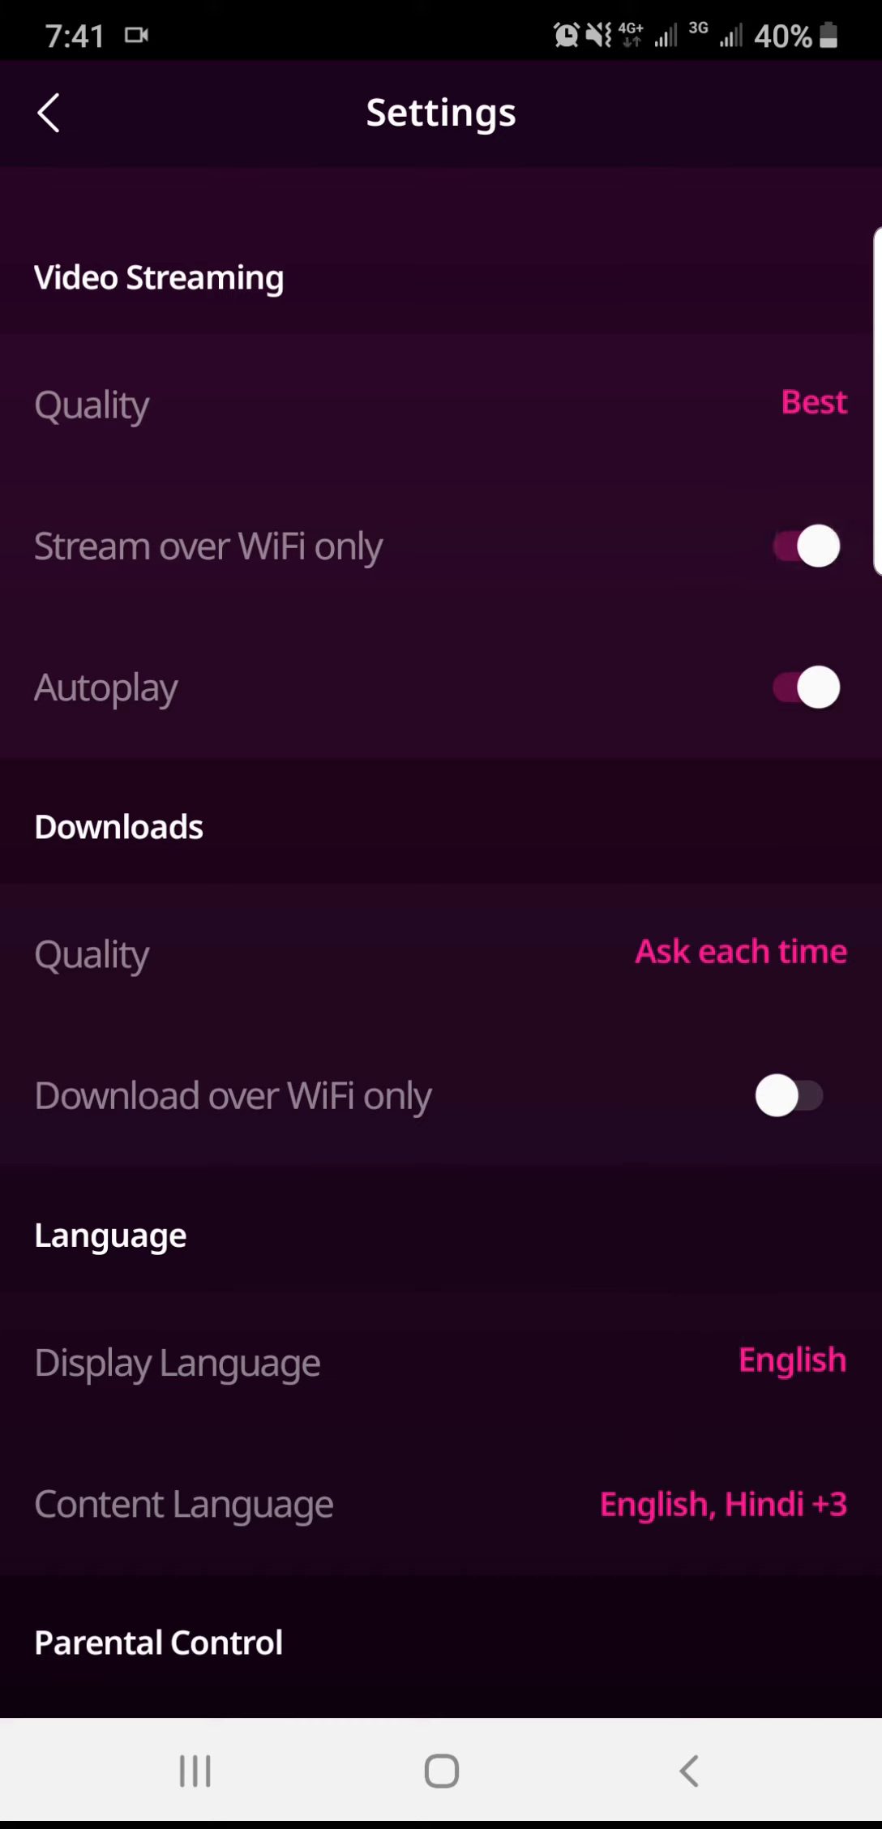